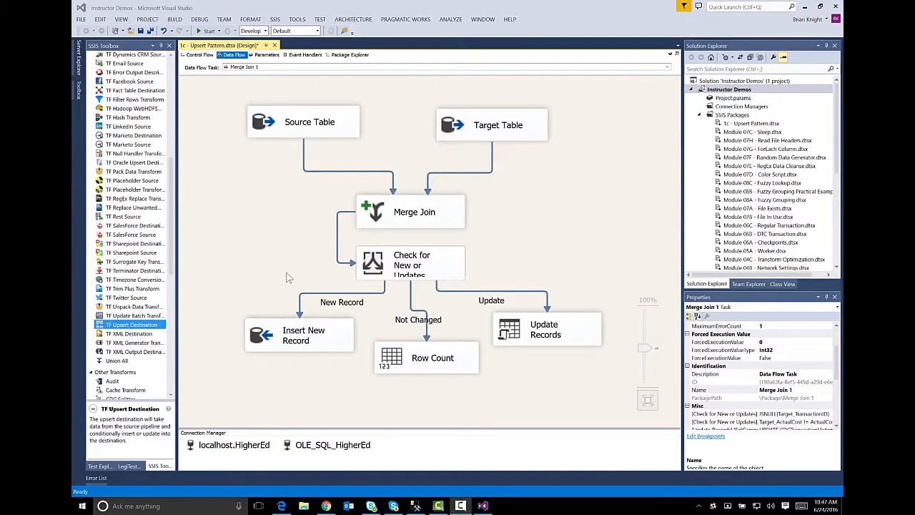
{"action": "mouse_move", "coordinate": [352, 282]}
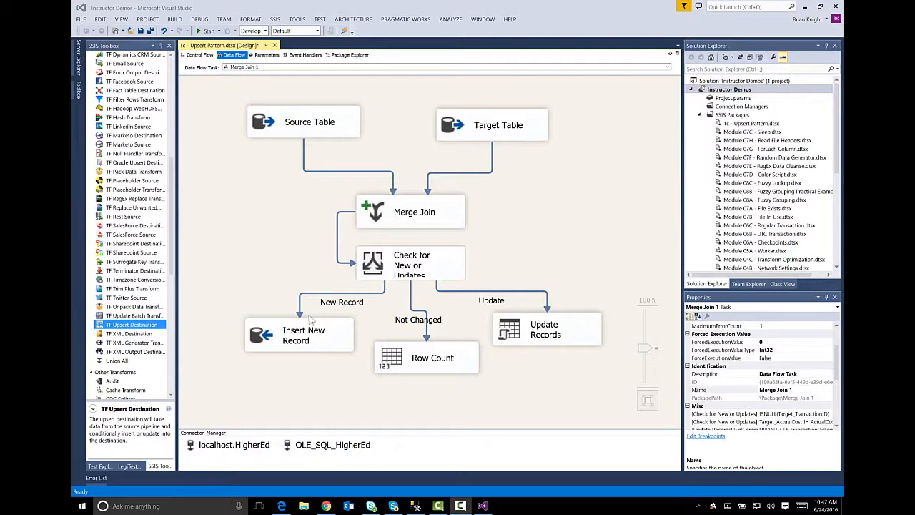
{"action": "mouse_move", "coordinate": [541, 331]}
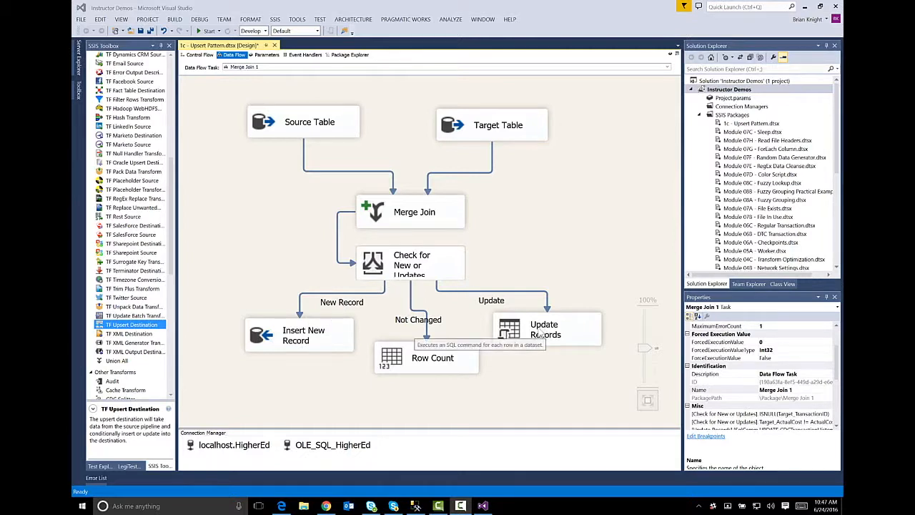
{"action": "mouse_move", "coordinate": [350, 223]}
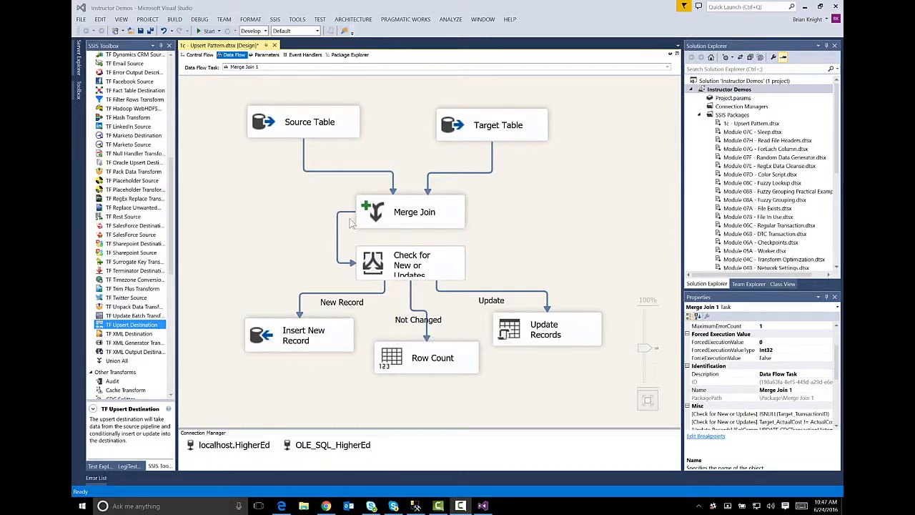
{"action": "mouse_move", "coordinate": [232, 114]}
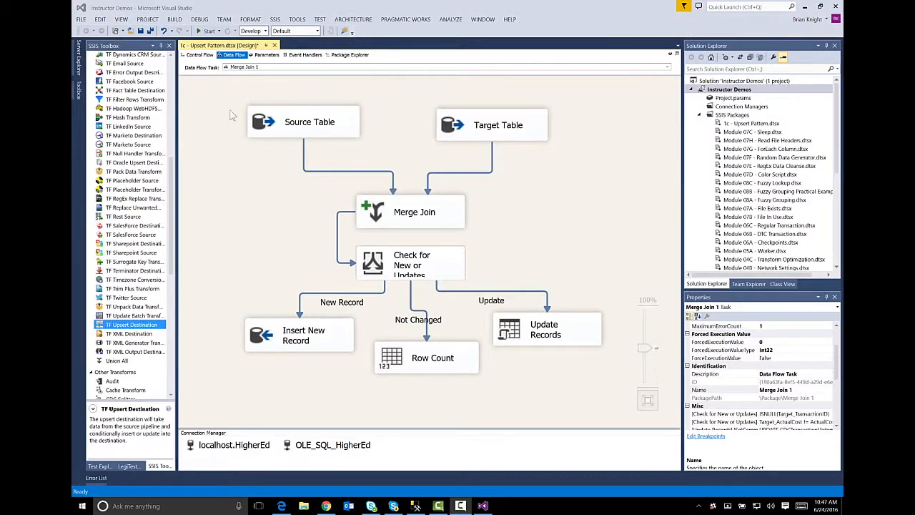
{"action": "mouse_move", "coordinate": [446, 126]}
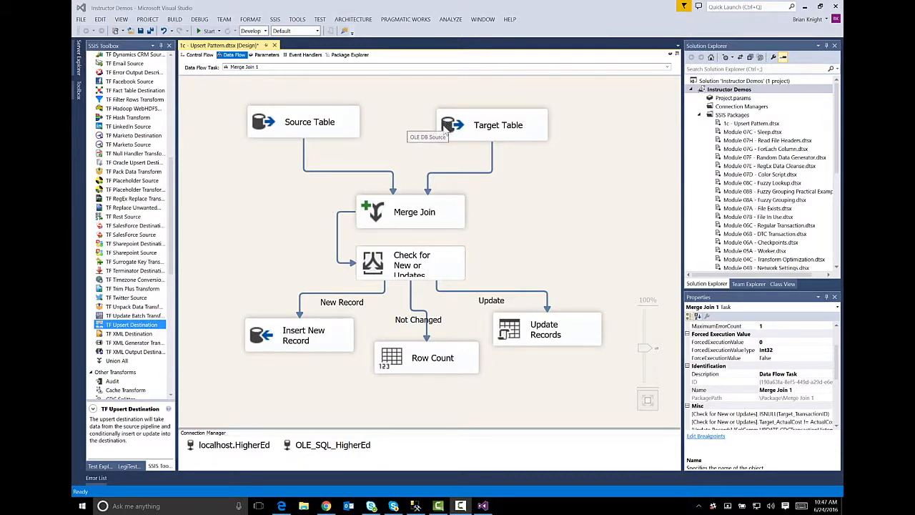
{"action": "mouse_move", "coordinate": [399, 208]}
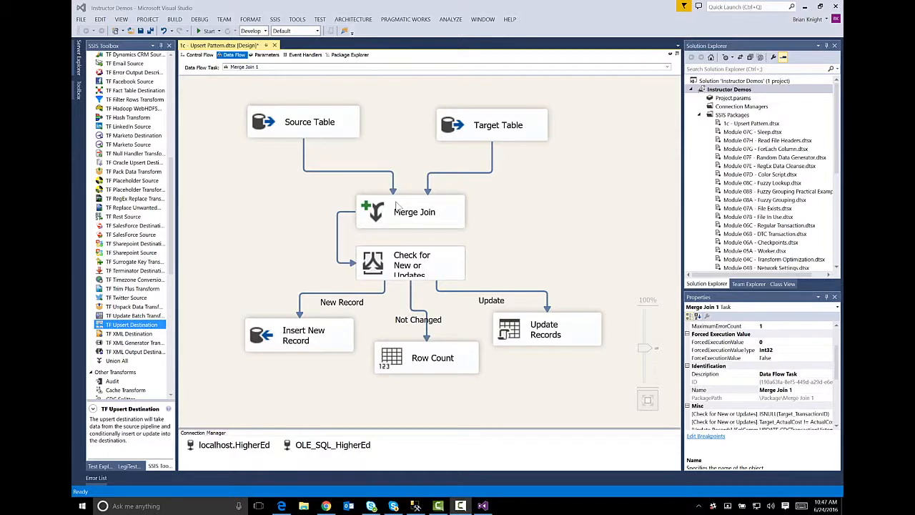
{"action": "mouse_move", "coordinate": [415, 211]}
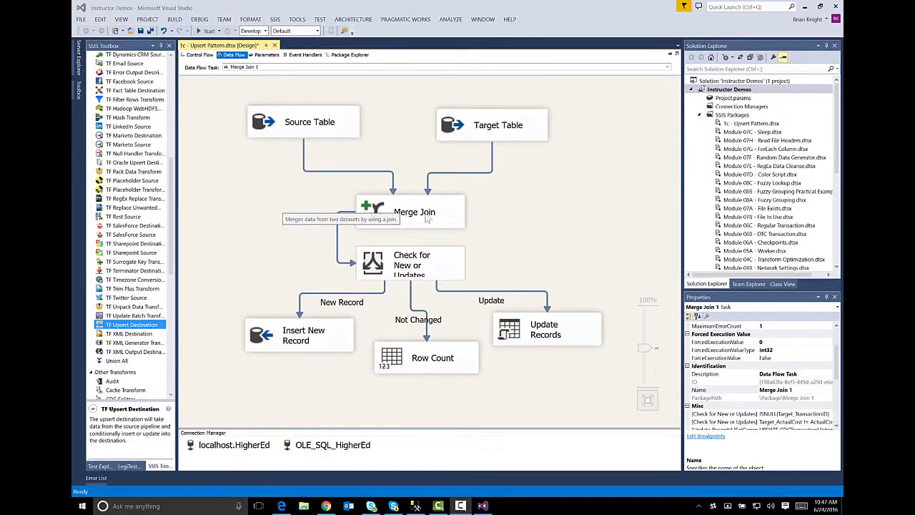
{"action": "mouse_move", "coordinate": [352, 258]}
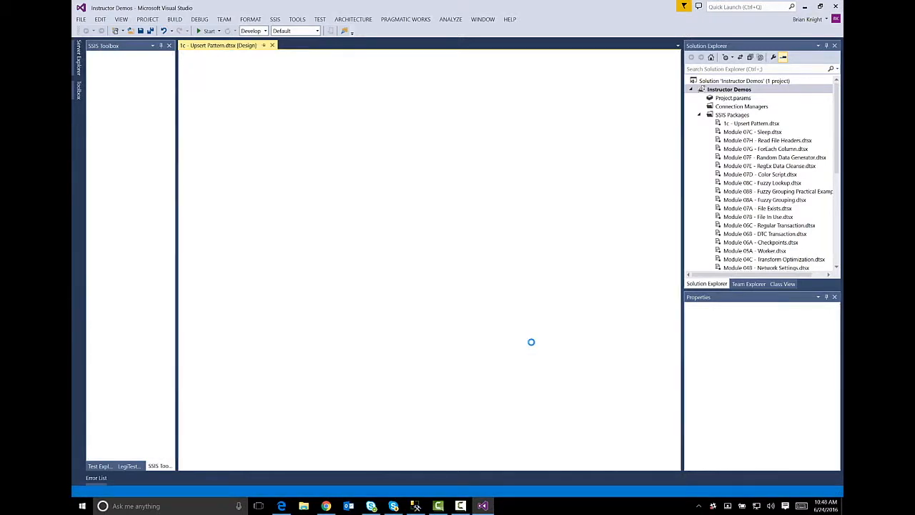
- Stop the debugging run from the toolbar
{"action": "left_click", "coordinate": [209, 30]}
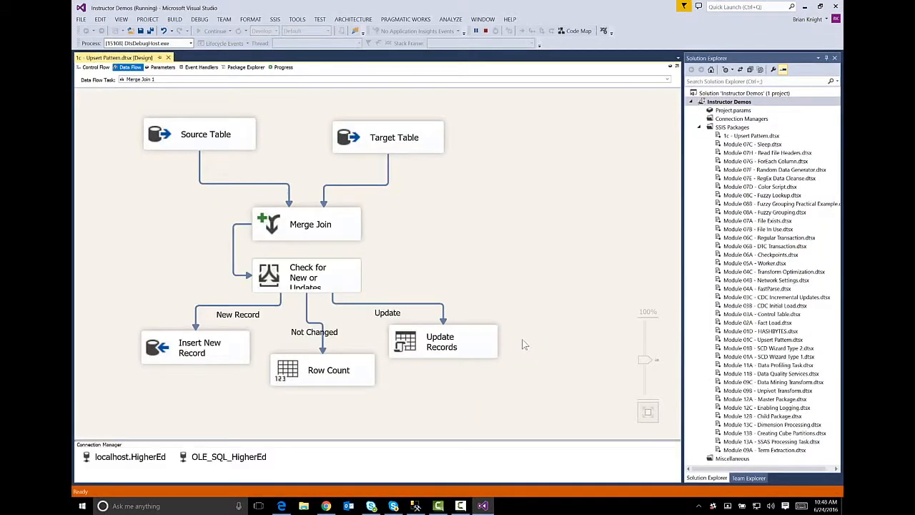
{"action": "mouse_move", "coordinate": [458, 323]}
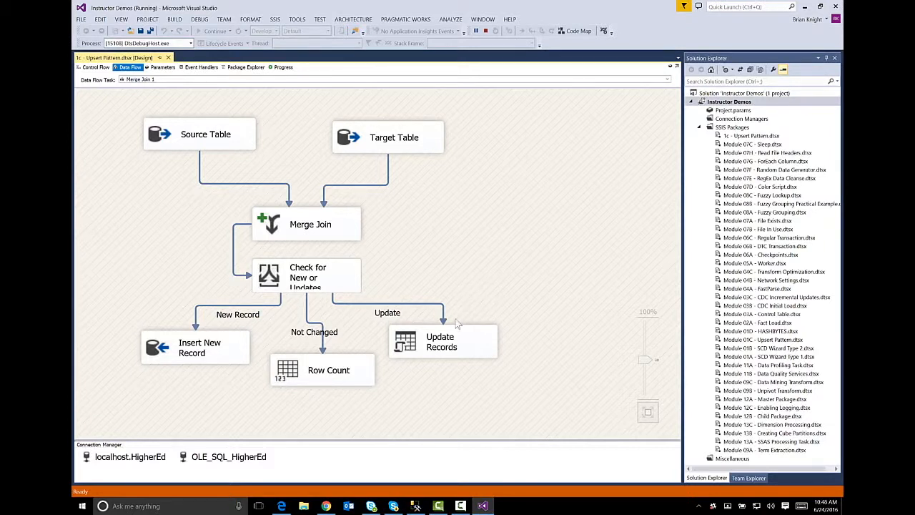
{"action": "mouse_move", "coordinate": [444, 340]}
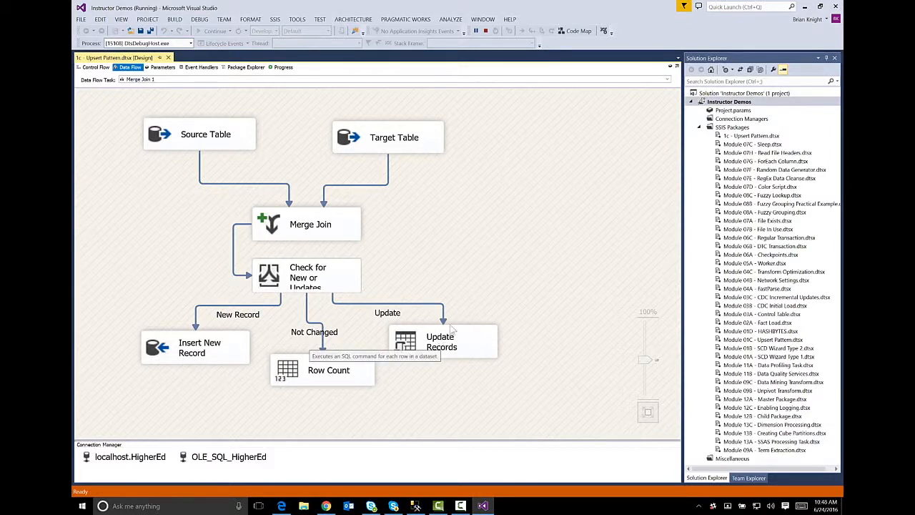
{"action": "mouse_move", "coordinate": [465, 296]}
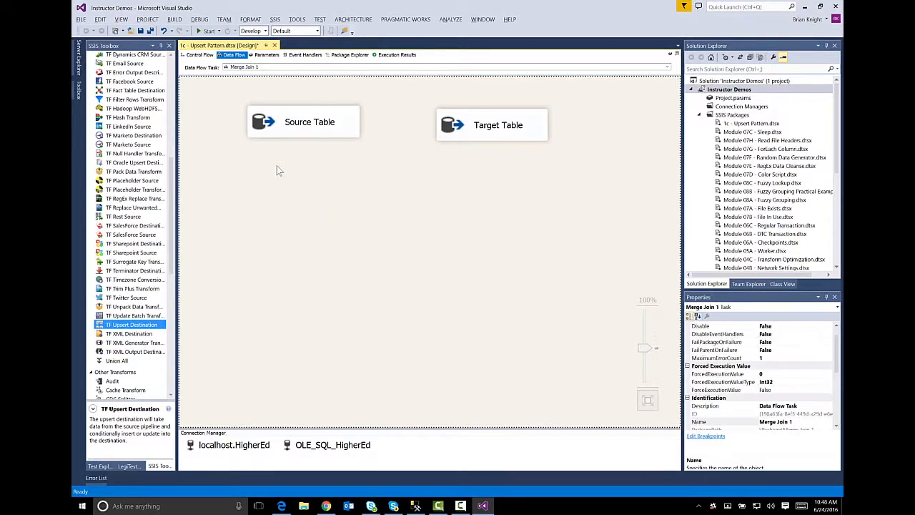
- Remove Target Table and connect Source Table to a new TF Upsert Destination
{"action": "left_click", "coordinate": [498, 124]}
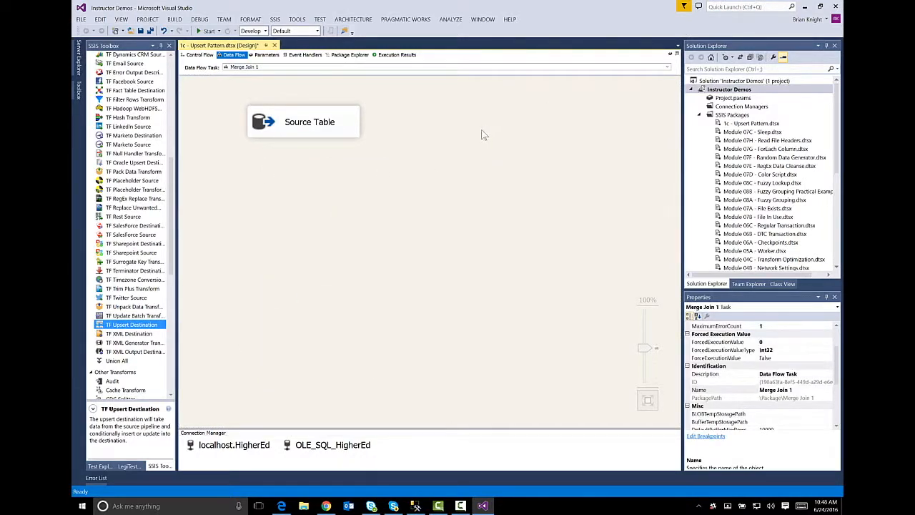
{"action": "left_click", "coordinate": [309, 122]}
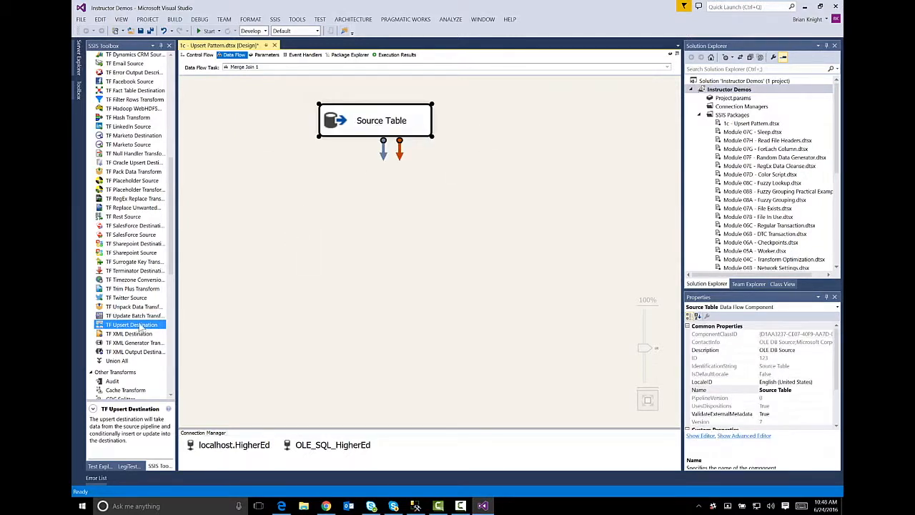
{"action": "left_click_drag", "start_coordinate": [131, 325], "coordinate": [426, 257]}
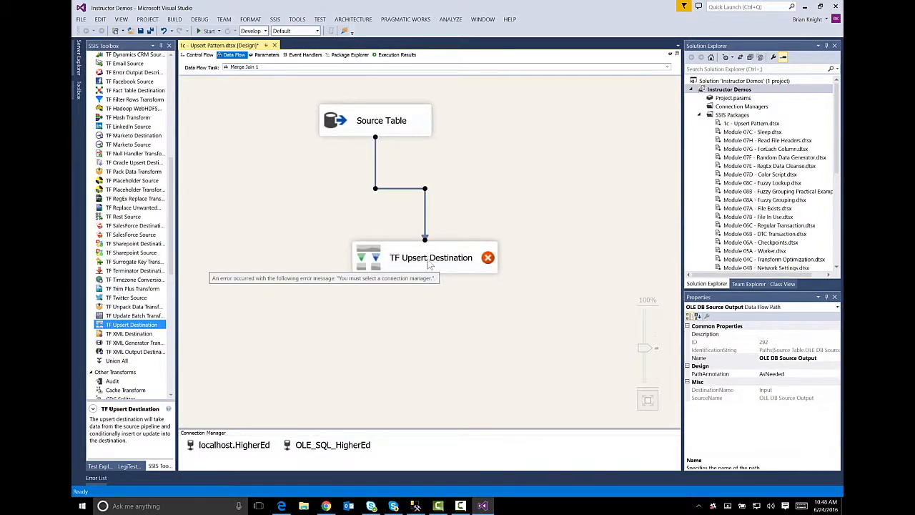
{"action": "mouse_move", "coordinate": [369, 267]}
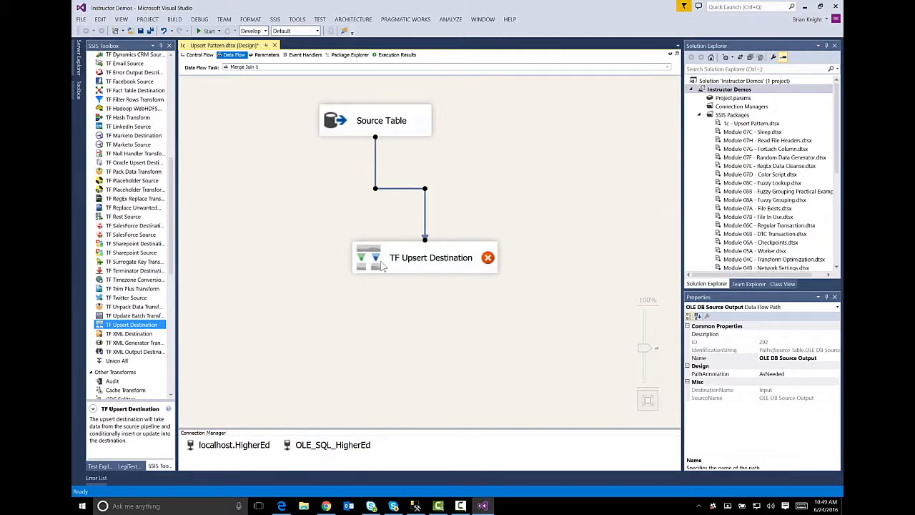
{"action": "left_click", "coordinate": [425, 257]}
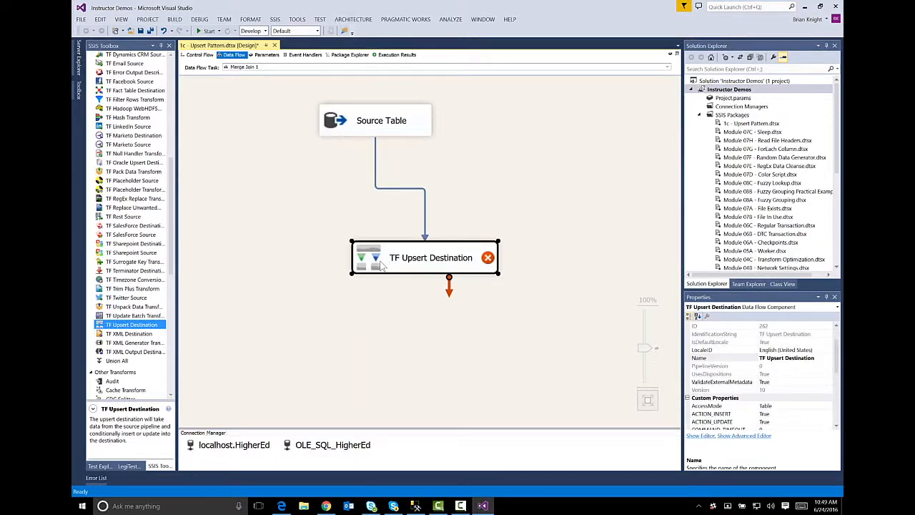
- Target dbo.CDCTransactionHistory on the localhost.HigherEd connection with columns mapped
{"action": "double_click", "coordinate": [431, 257]}
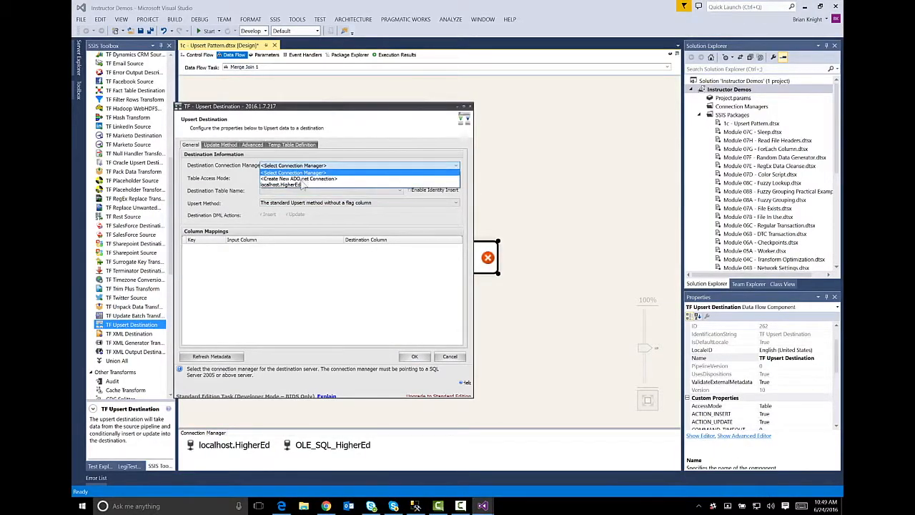
{"action": "left_click", "coordinate": [280, 185]}
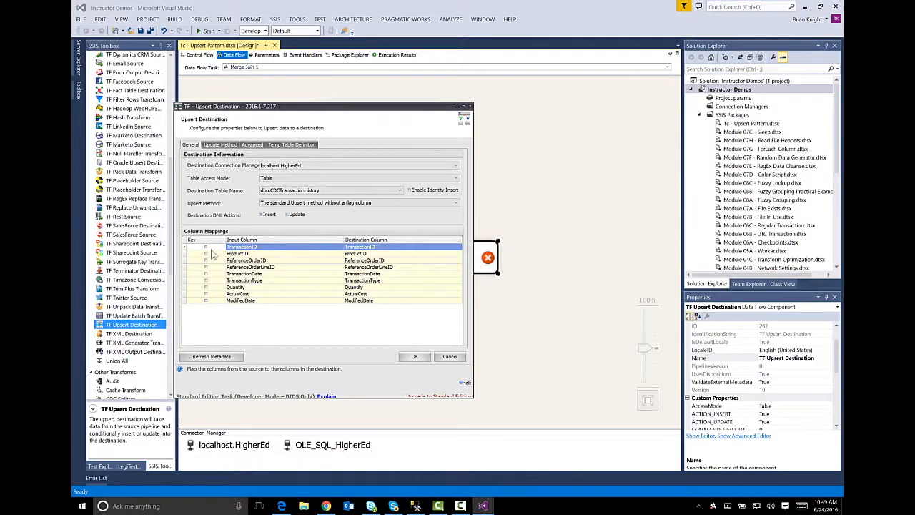
{"action": "left_click", "coordinate": [243, 246]}
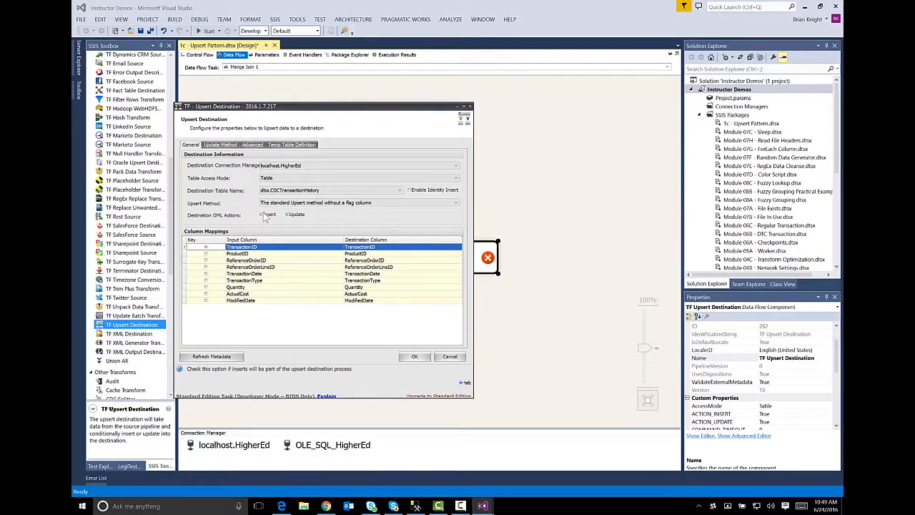
- Review the Update Method and Advanced destination options
{"action": "left_click", "coordinate": [286, 215]}
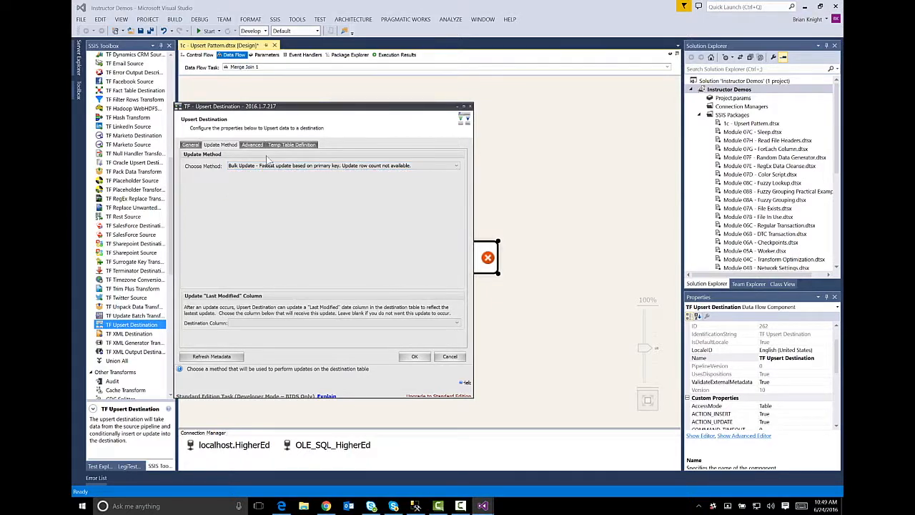
{"action": "left_click", "coordinate": [251, 145]}
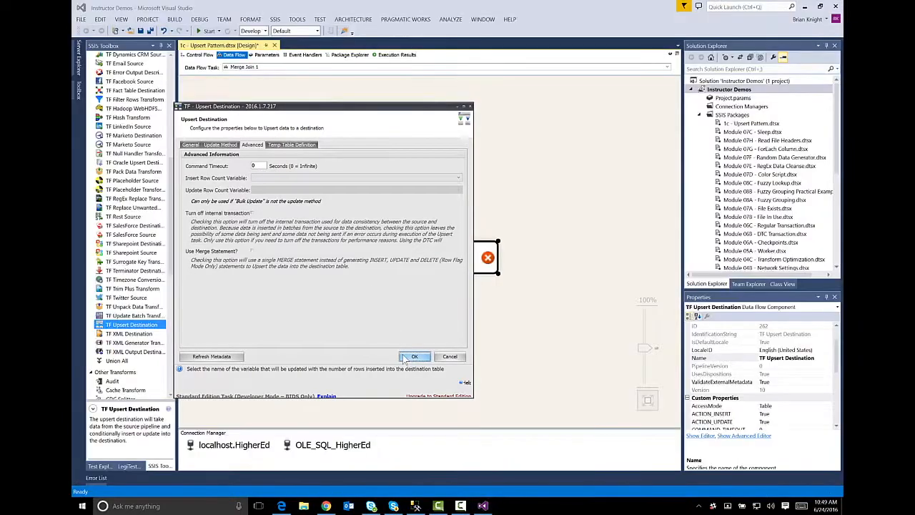
- Confirm the destination settings and execute the package, loading 113,443 rows
{"action": "left_click", "coordinate": [415, 356]}
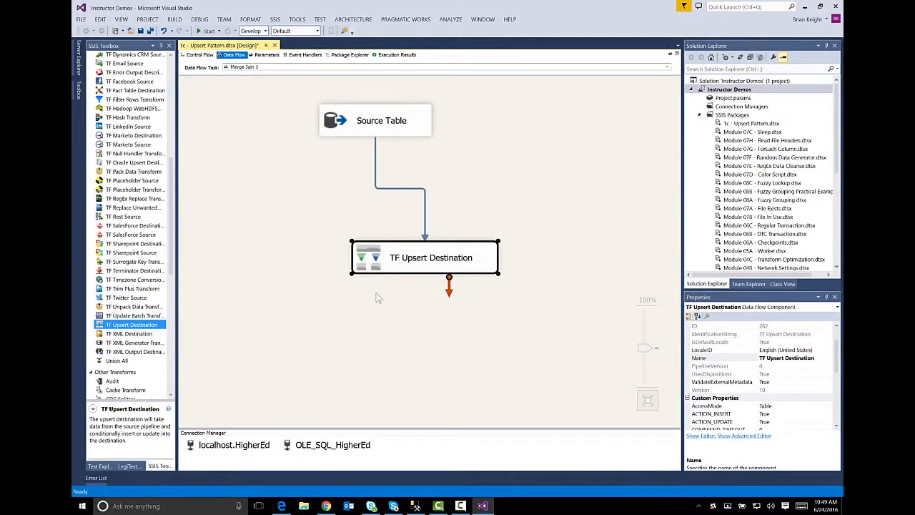
{"action": "mouse_move", "coordinate": [189, 276]}
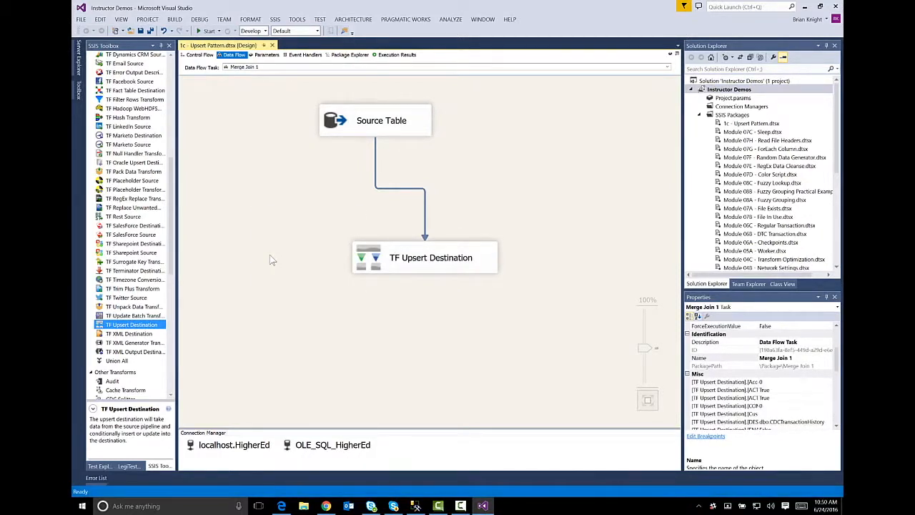
{"action": "left_click", "coordinate": [207, 32]}
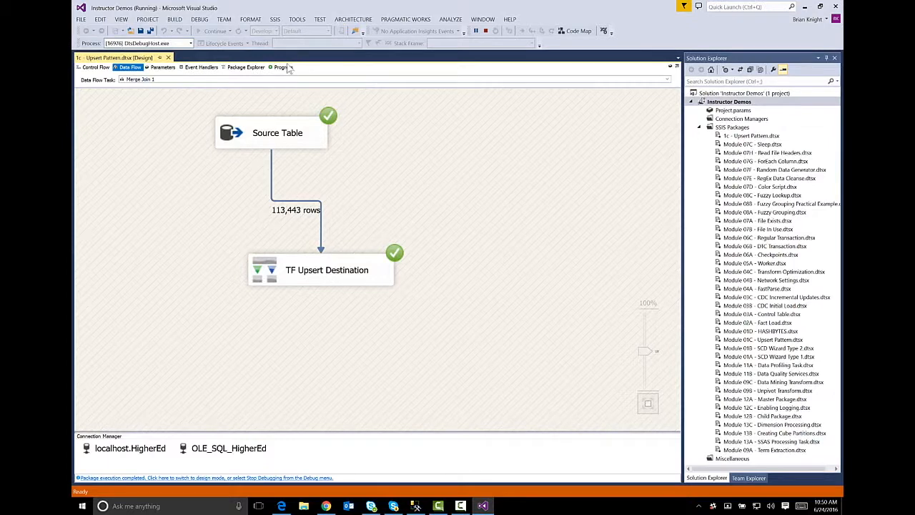
{"action": "left_click", "coordinate": [281, 67]}
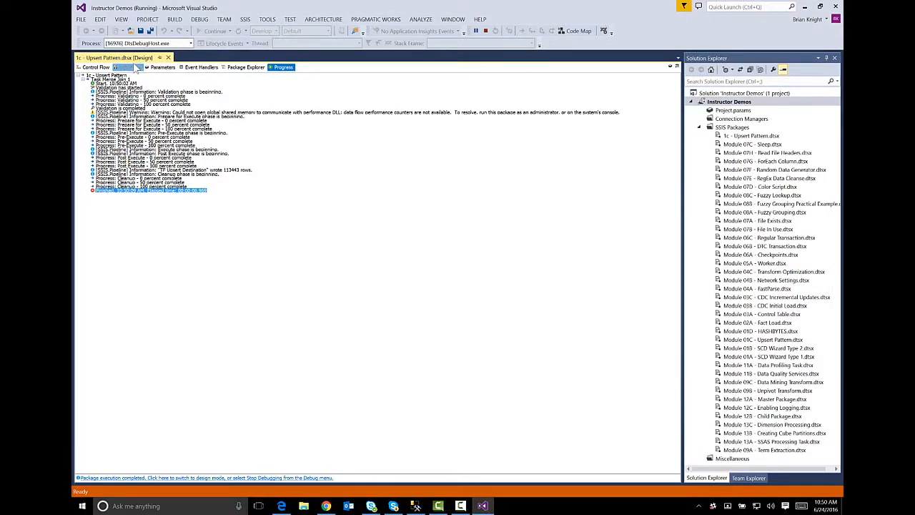
{"action": "left_click", "coordinate": [130, 67]}
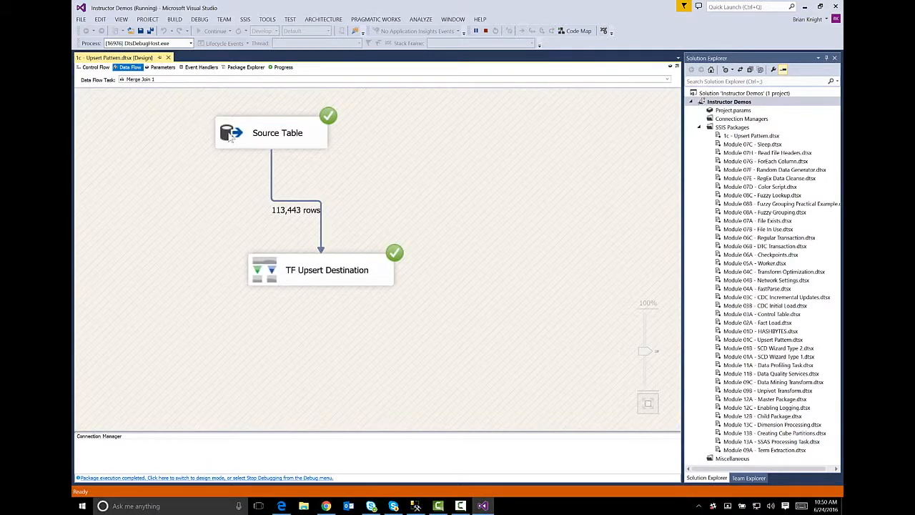